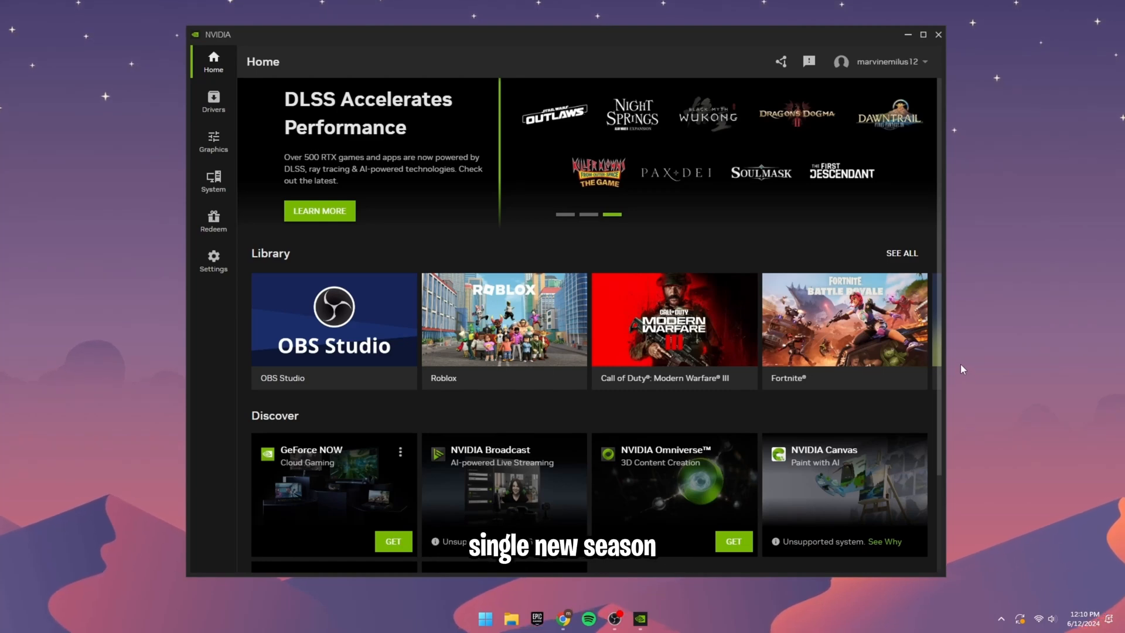
{"action": "mouse_move", "coordinate": [988, 353]}
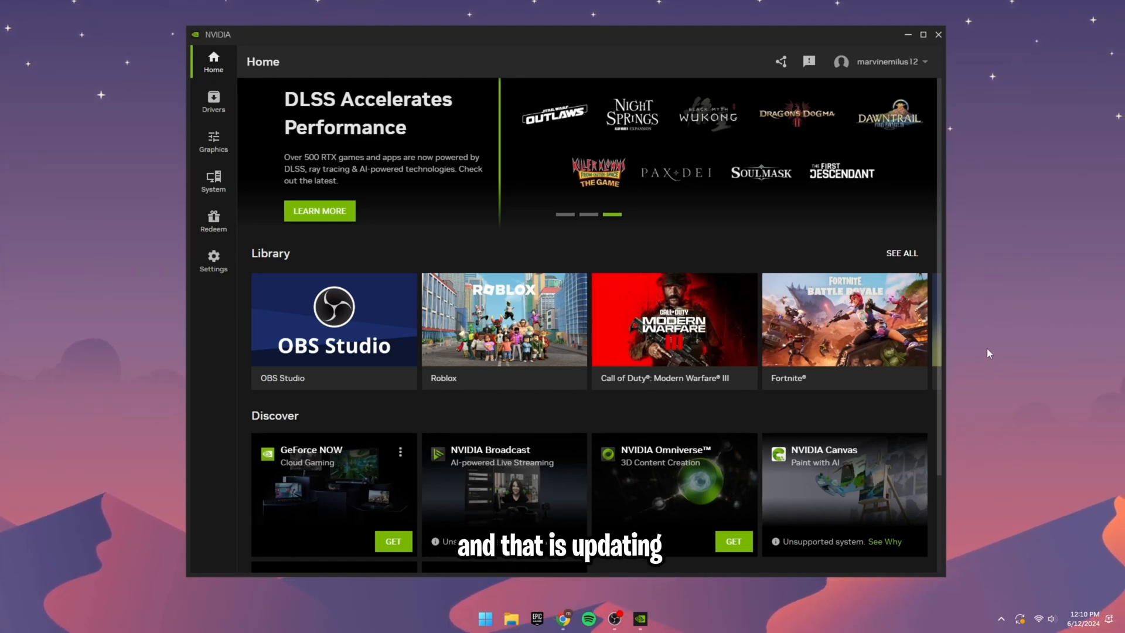
{"action": "mouse_move", "coordinate": [578, 250]}
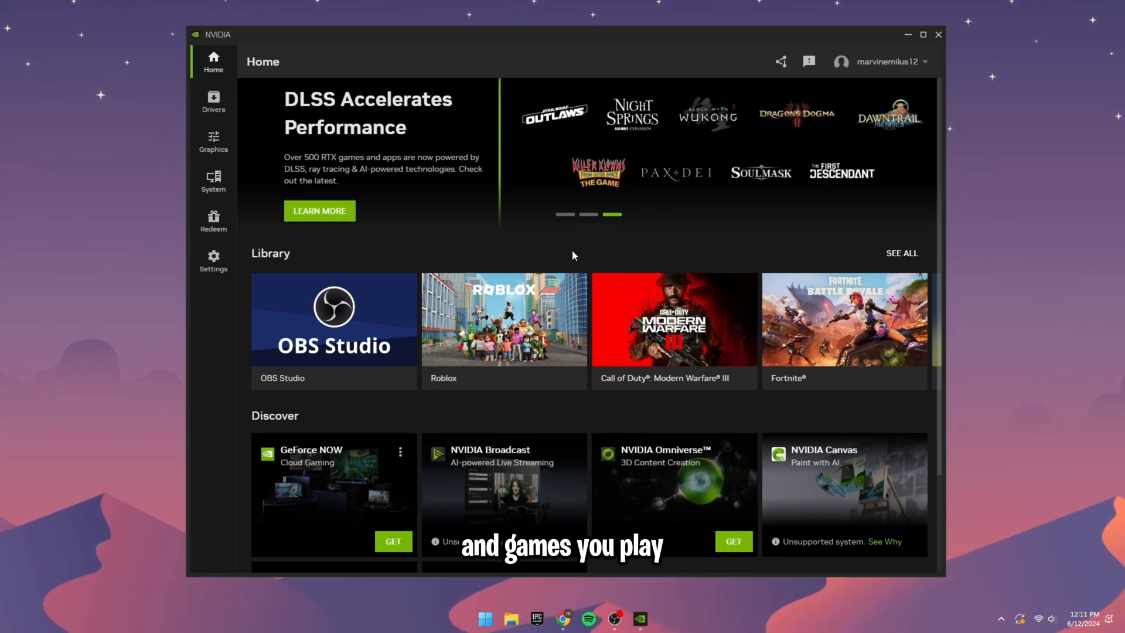
{"action": "mouse_move", "coordinate": [213, 223]}
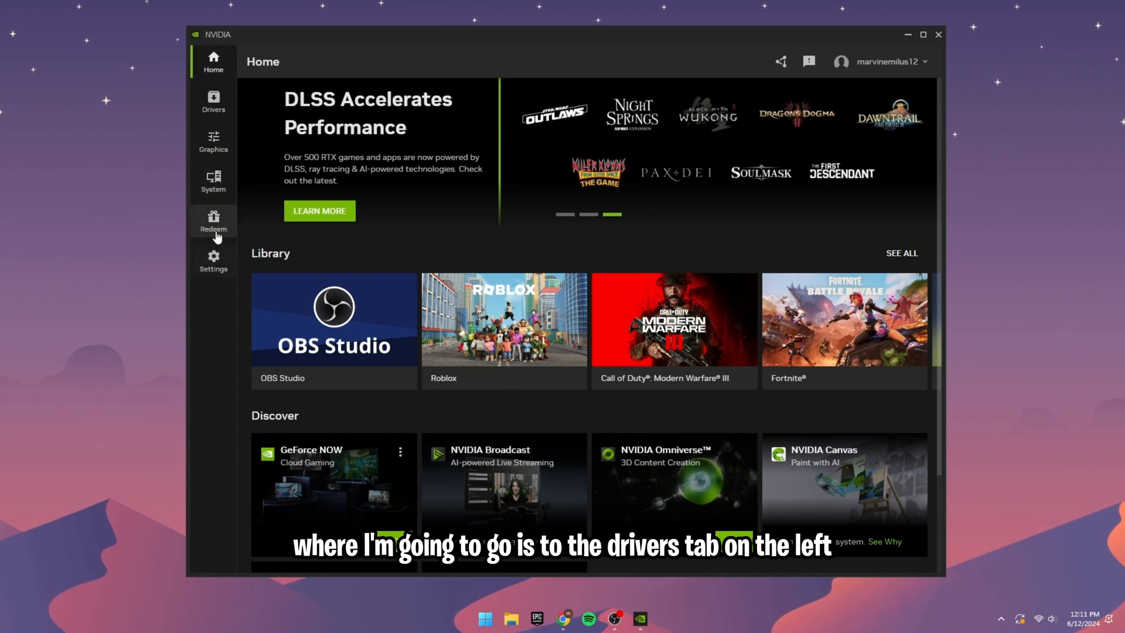
Show the Drivers page listing GeForce Game Ready Driver 555.99 as an available update.
{"action": "left_click", "coordinate": [213, 101]}
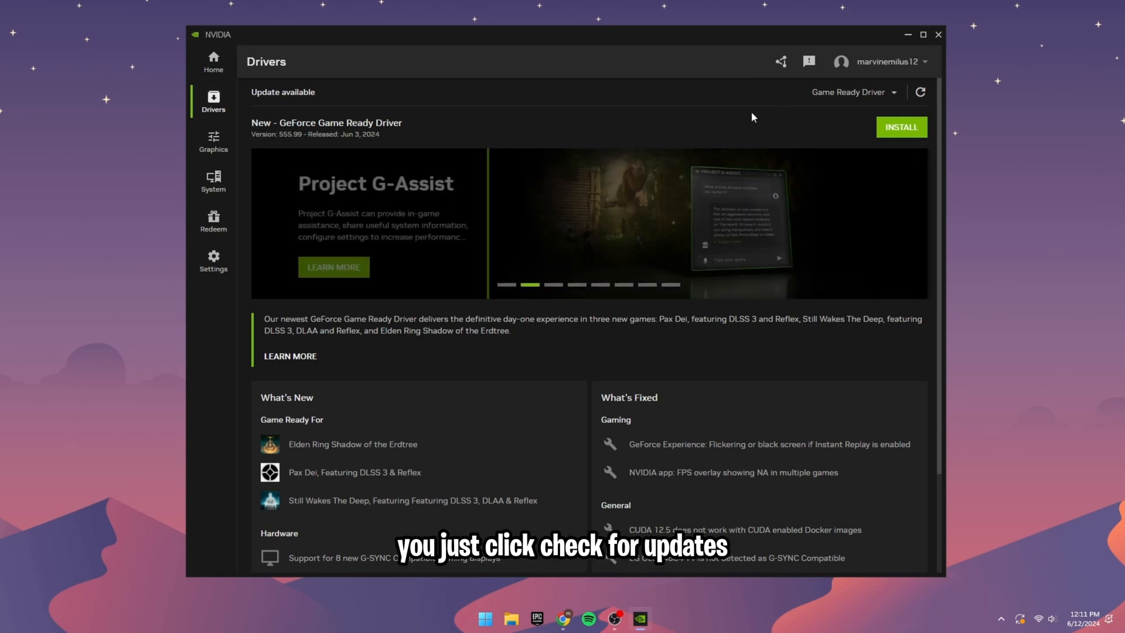
{"action": "mouse_move", "coordinate": [919, 91]}
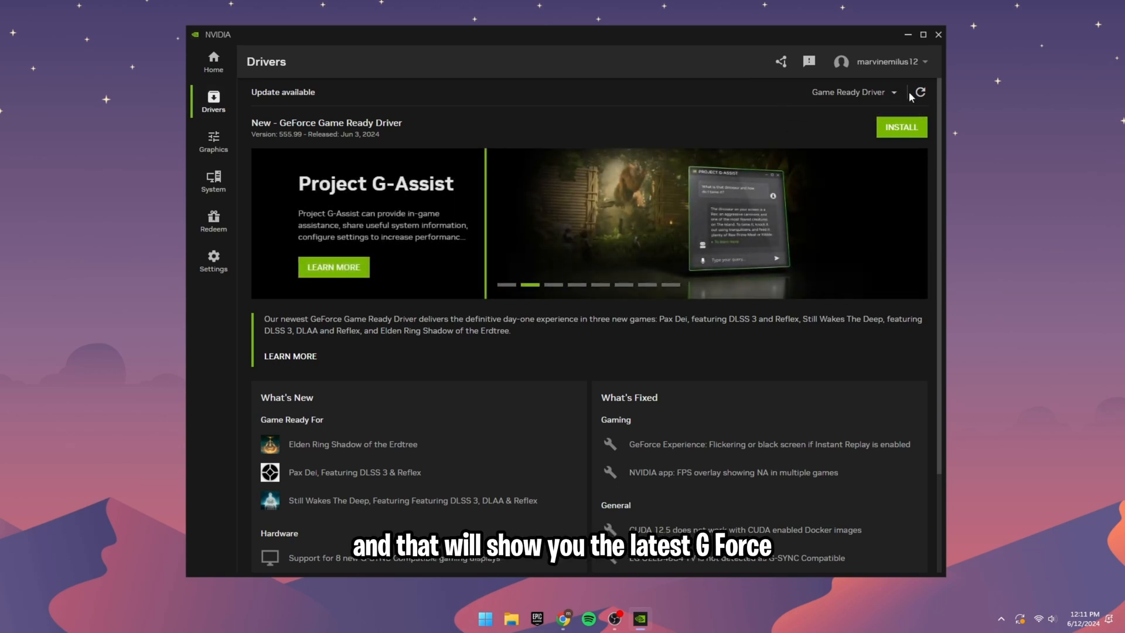
{"action": "mouse_move", "coordinate": [919, 91]}
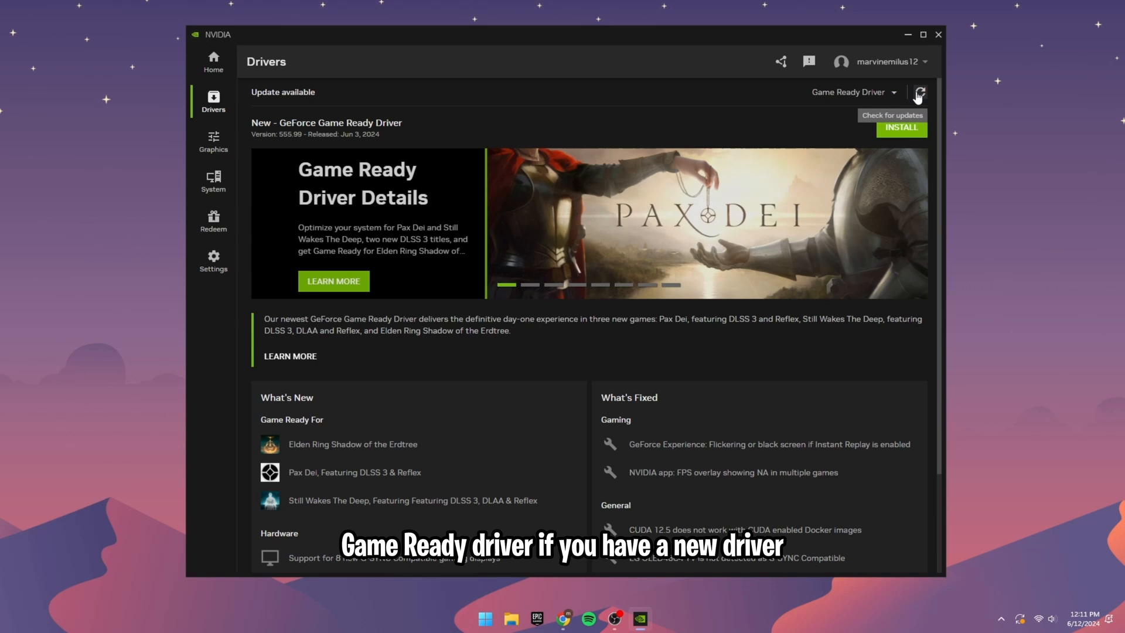
{"action": "mouse_move", "coordinate": [423, 133]}
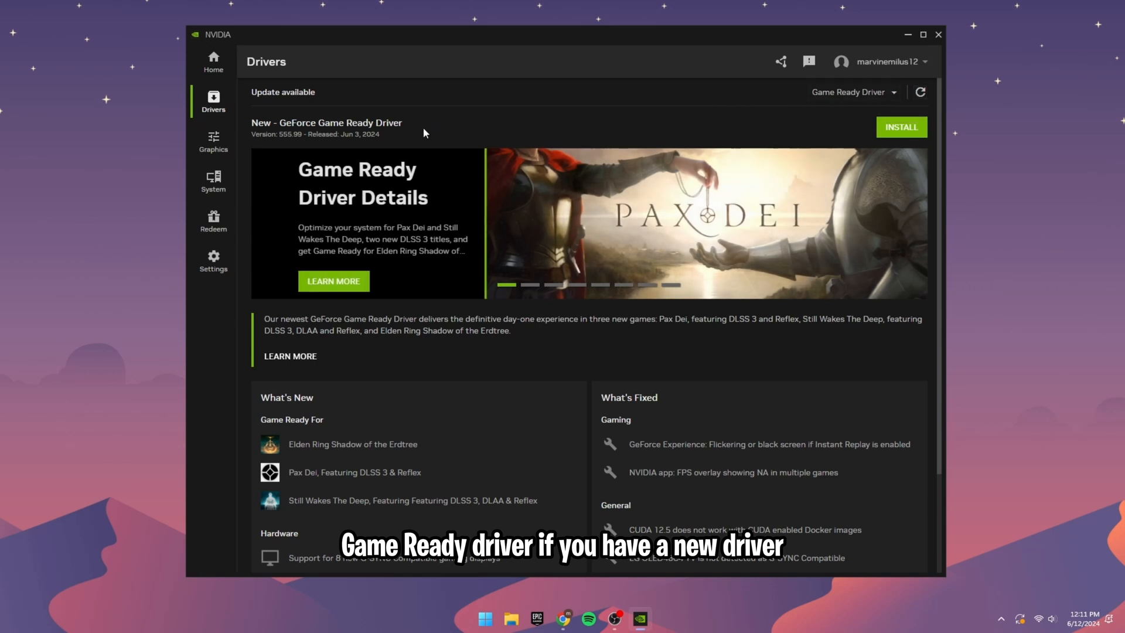
{"action": "mouse_move", "coordinate": [599, 142]}
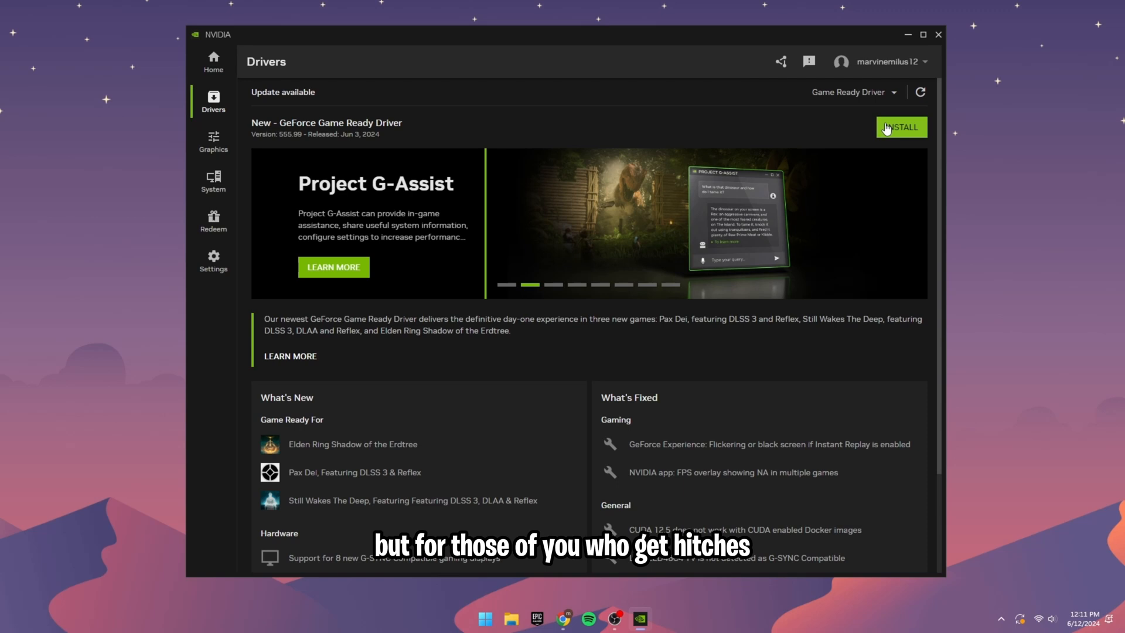
{"action": "mouse_move", "coordinate": [954, 136]}
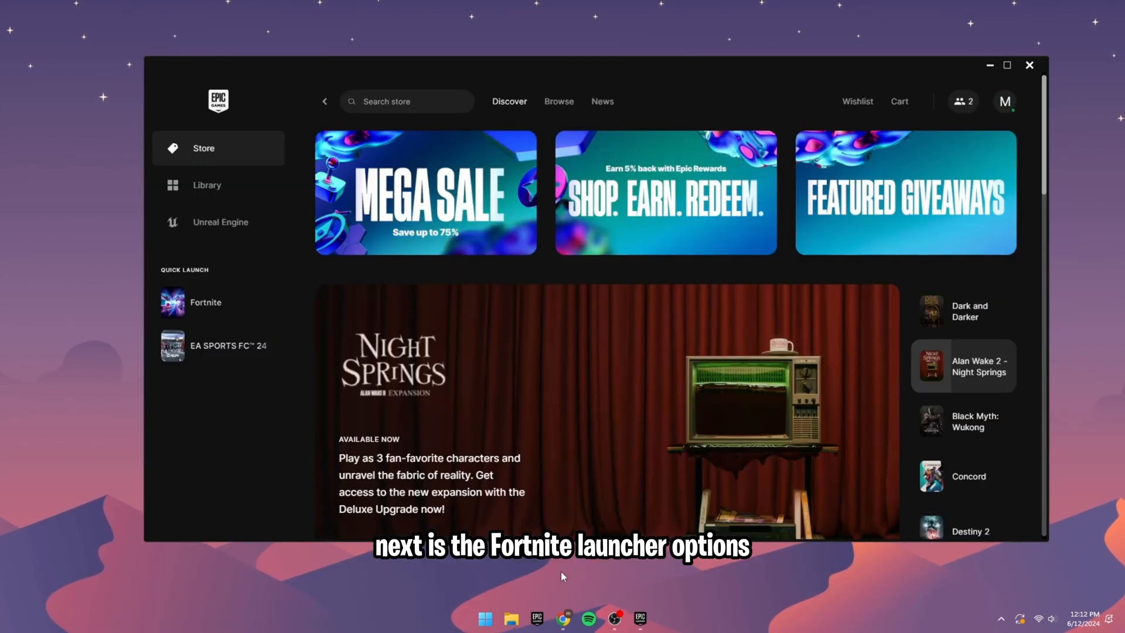
{"action": "mouse_move", "coordinate": [672, 373]}
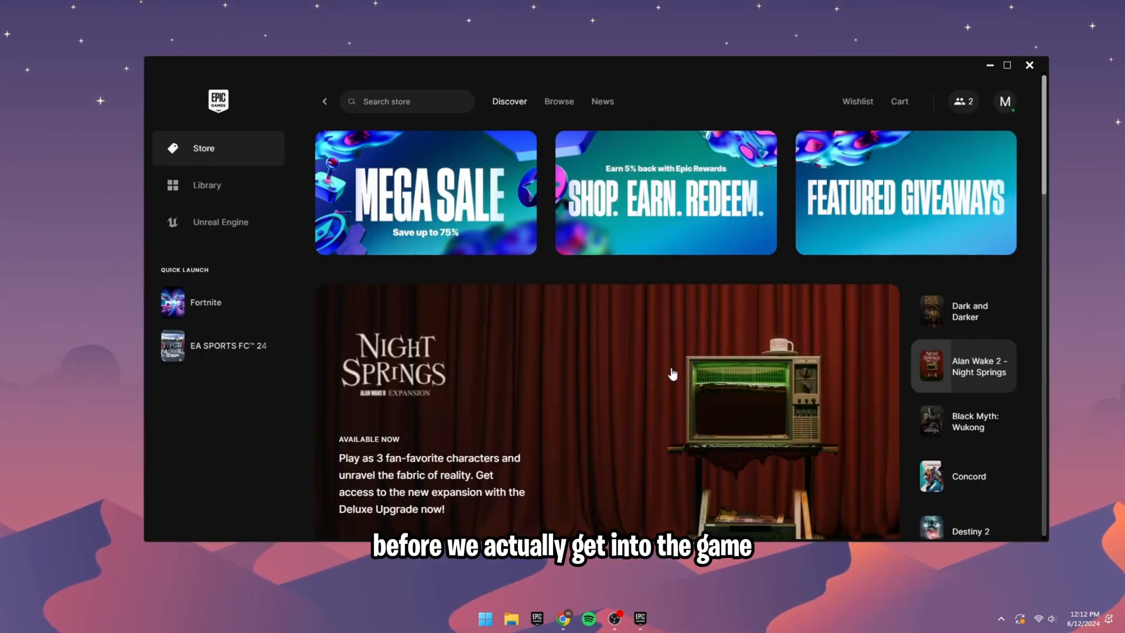
{"action": "mouse_move", "coordinate": [571, 315]}
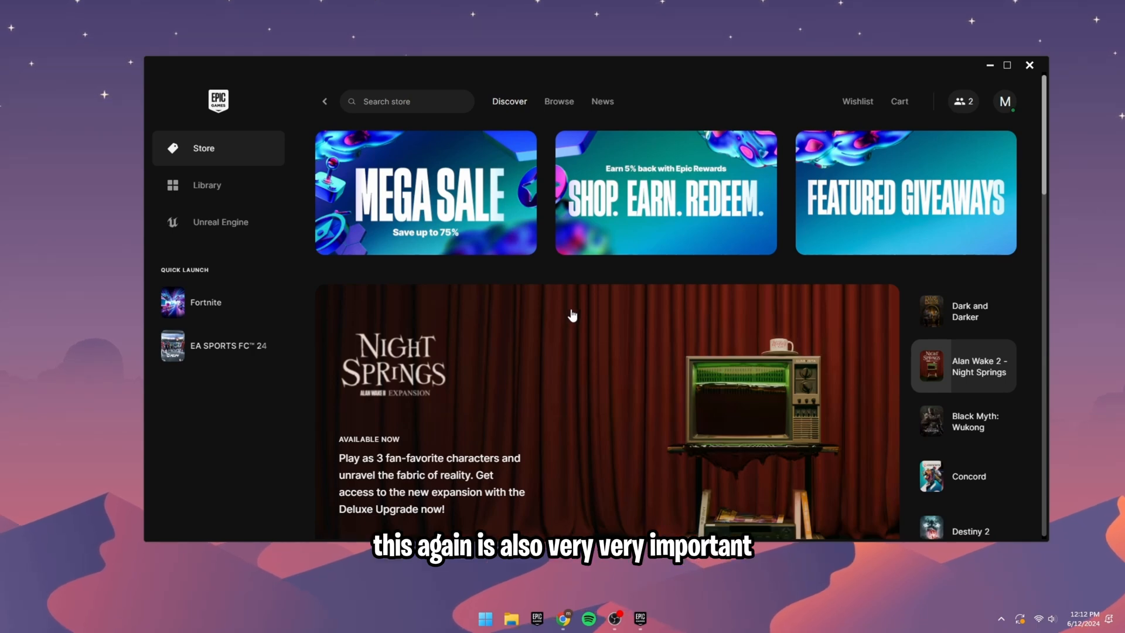
{"action": "mouse_move", "coordinate": [606, 207]}
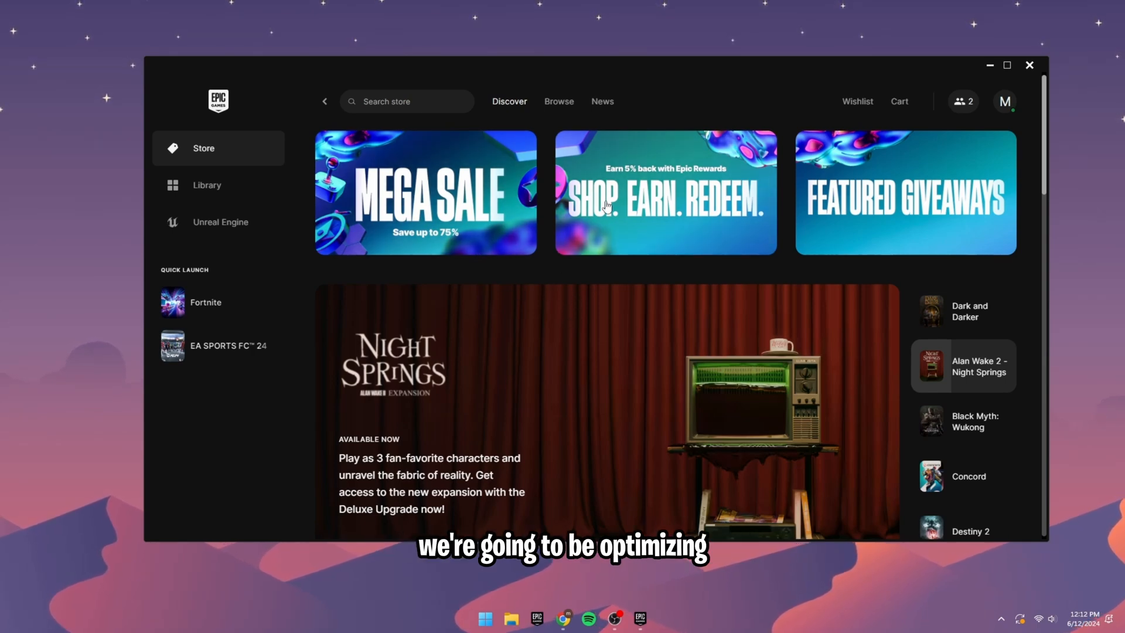
{"action": "mouse_move", "coordinate": [555, 291]}
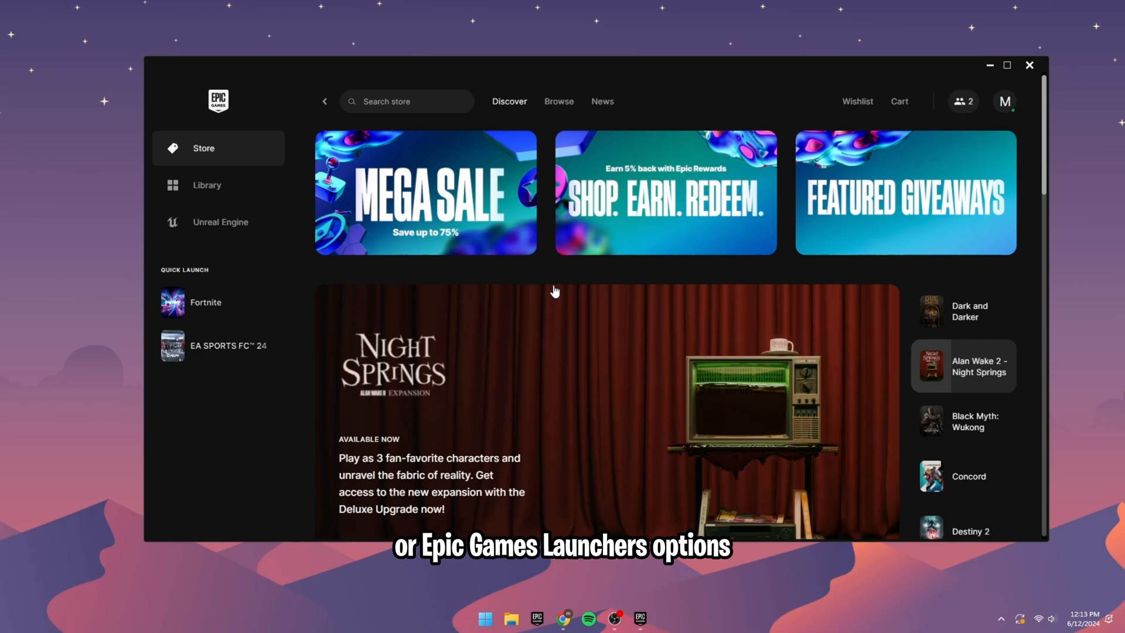
{"action": "mouse_move", "coordinate": [573, 319]}
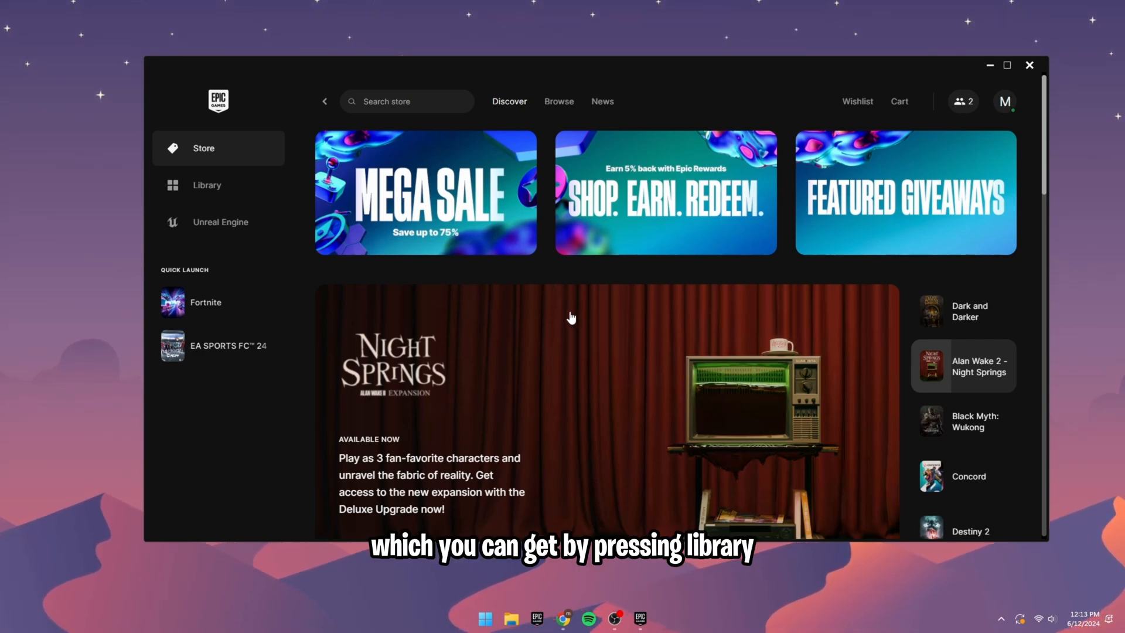
Show the Library and bring up Fortnite's actions menu (Options, Manage, Uninstall).
{"action": "left_click", "coordinate": [206, 185]}
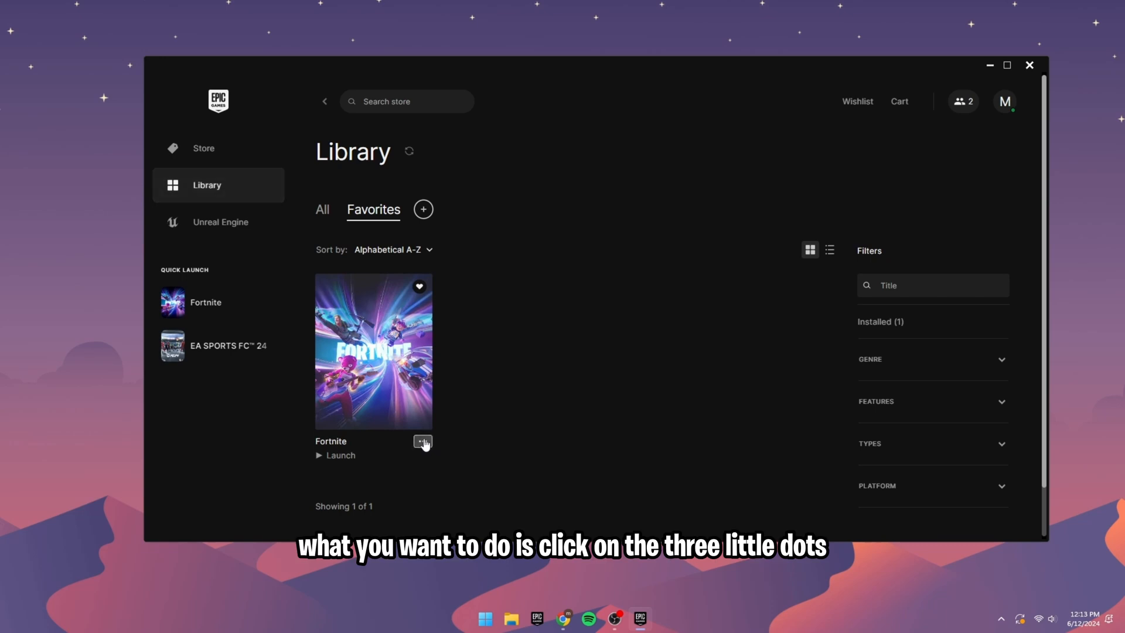
{"action": "left_click", "coordinate": [423, 442]}
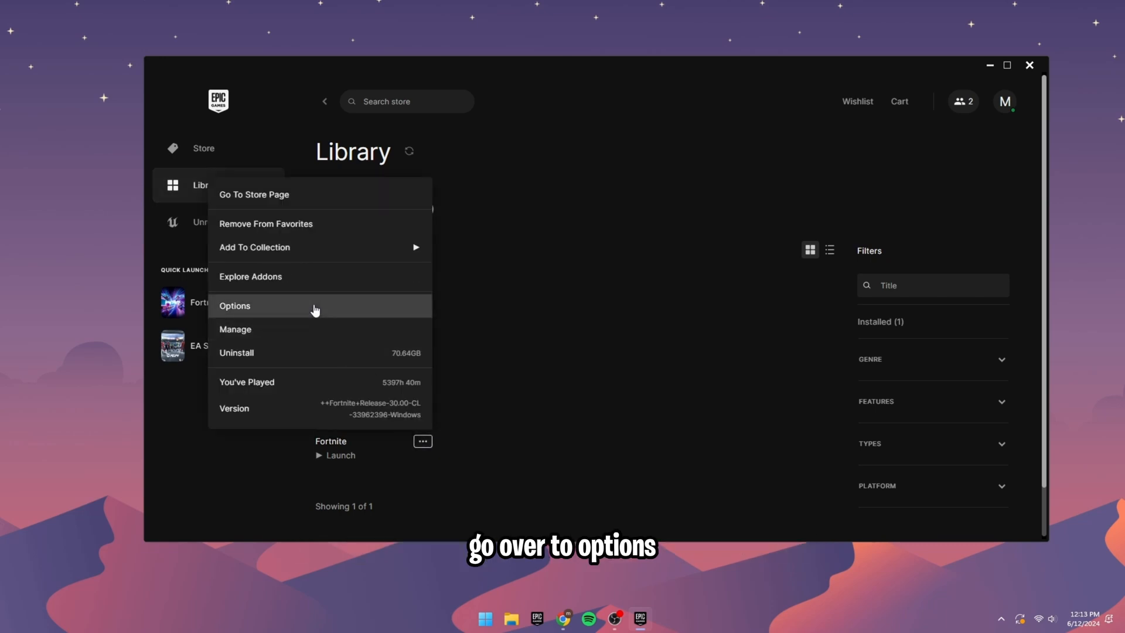
{"action": "left_click", "coordinate": [234, 305]}
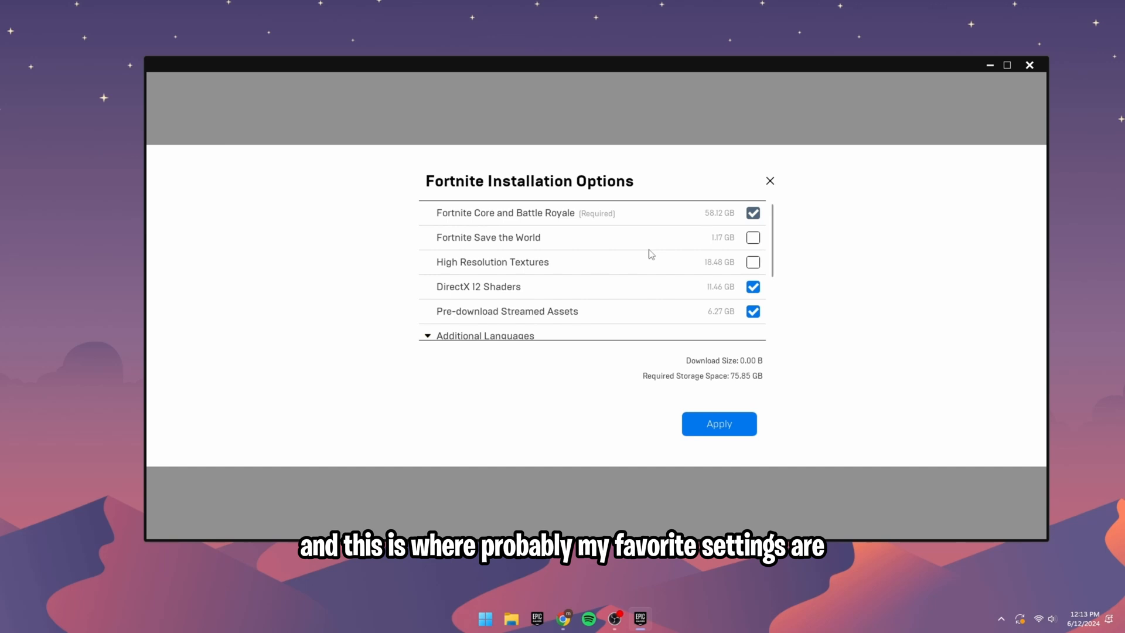
{"action": "mouse_move", "coordinate": [728, 265]}
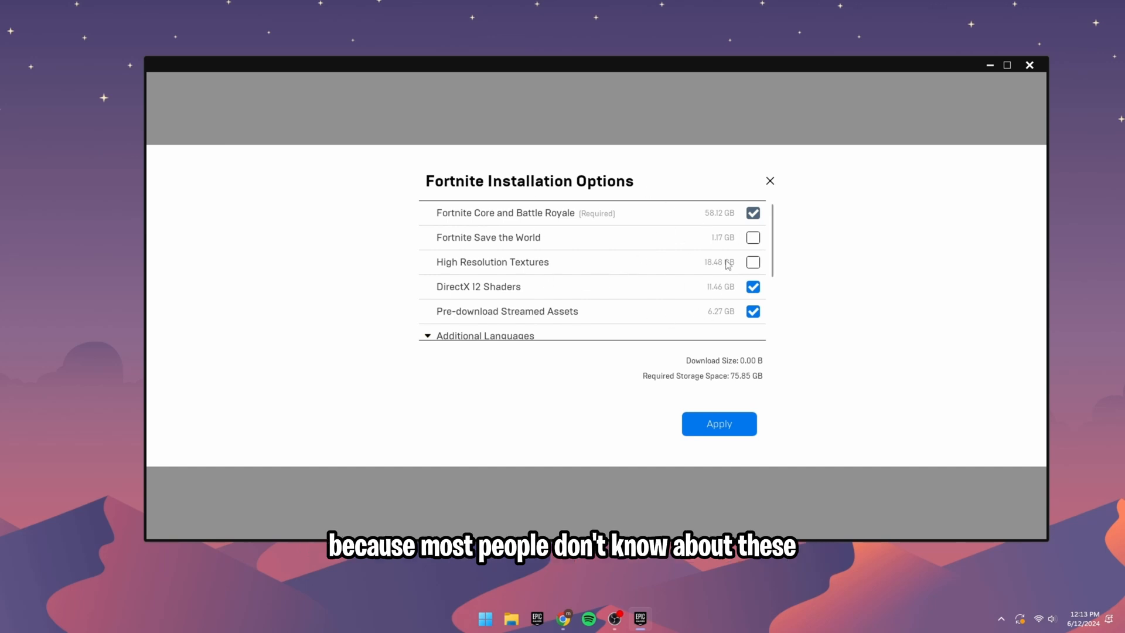
{"action": "mouse_move", "coordinate": [723, 263]}
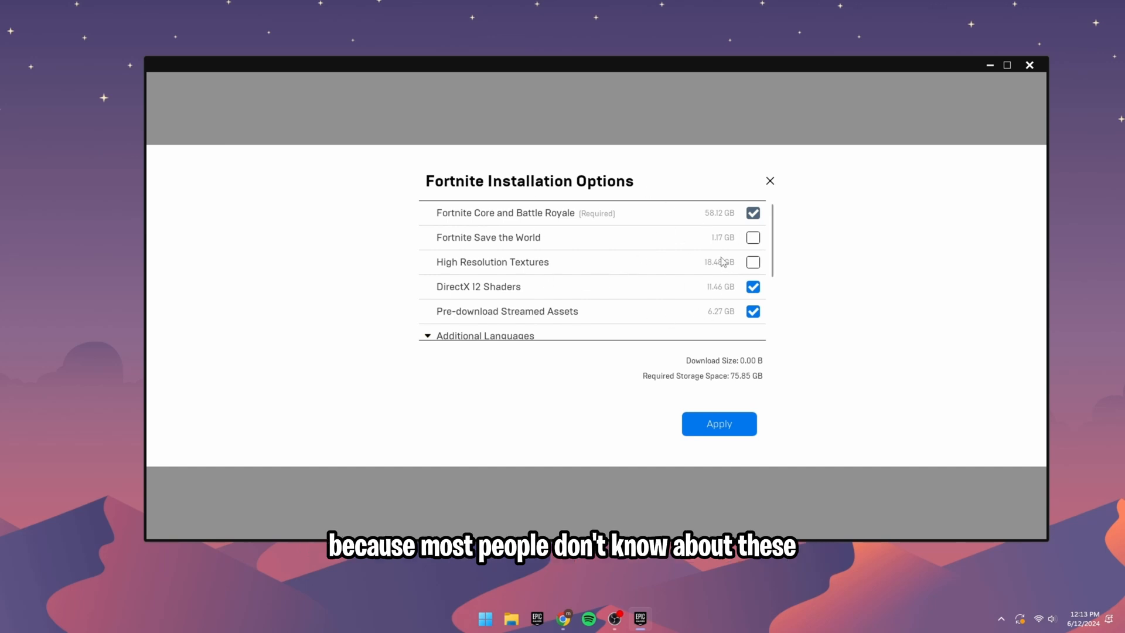
{"action": "mouse_move", "coordinate": [701, 252]}
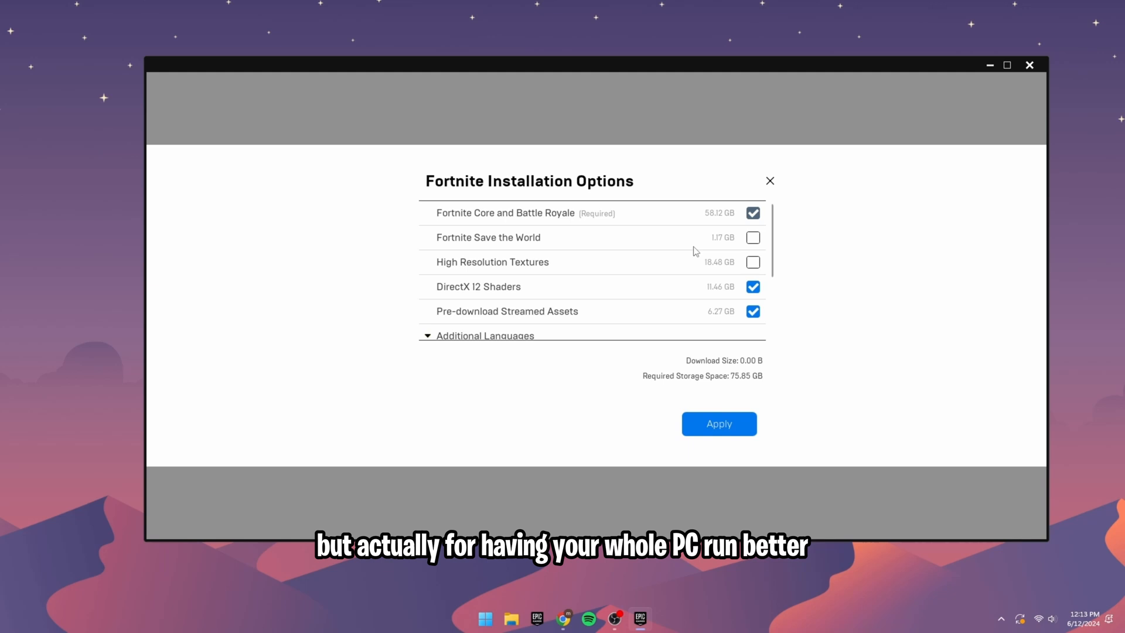
{"action": "mouse_move", "coordinate": [664, 225]}
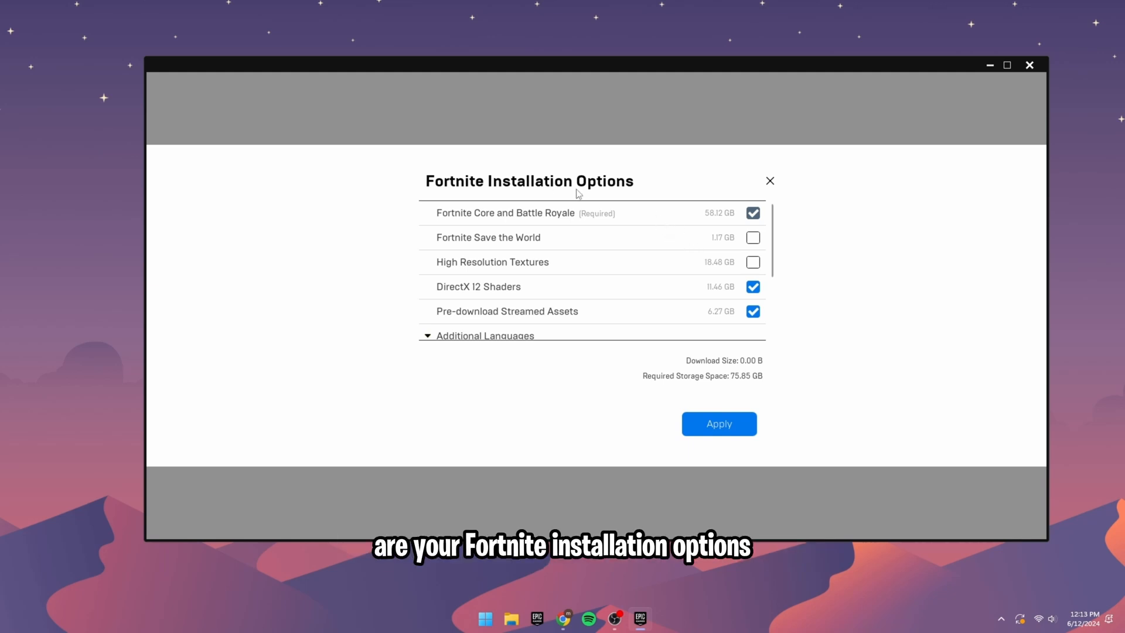
{"action": "mouse_move", "coordinate": [537, 191]}
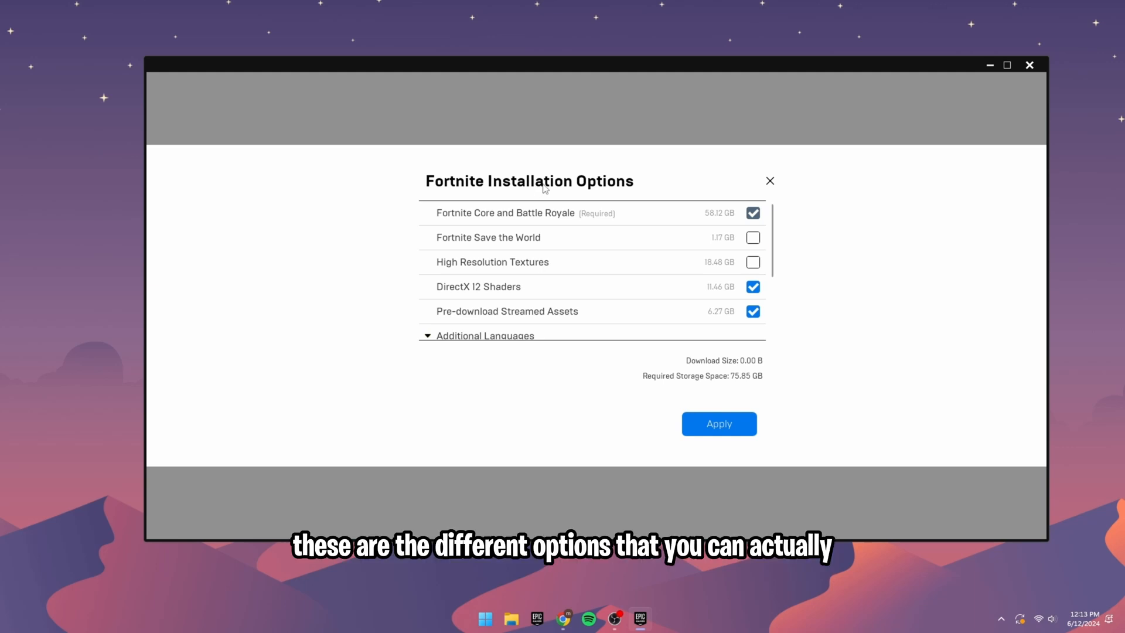
{"action": "mouse_move", "coordinate": [555, 266]}
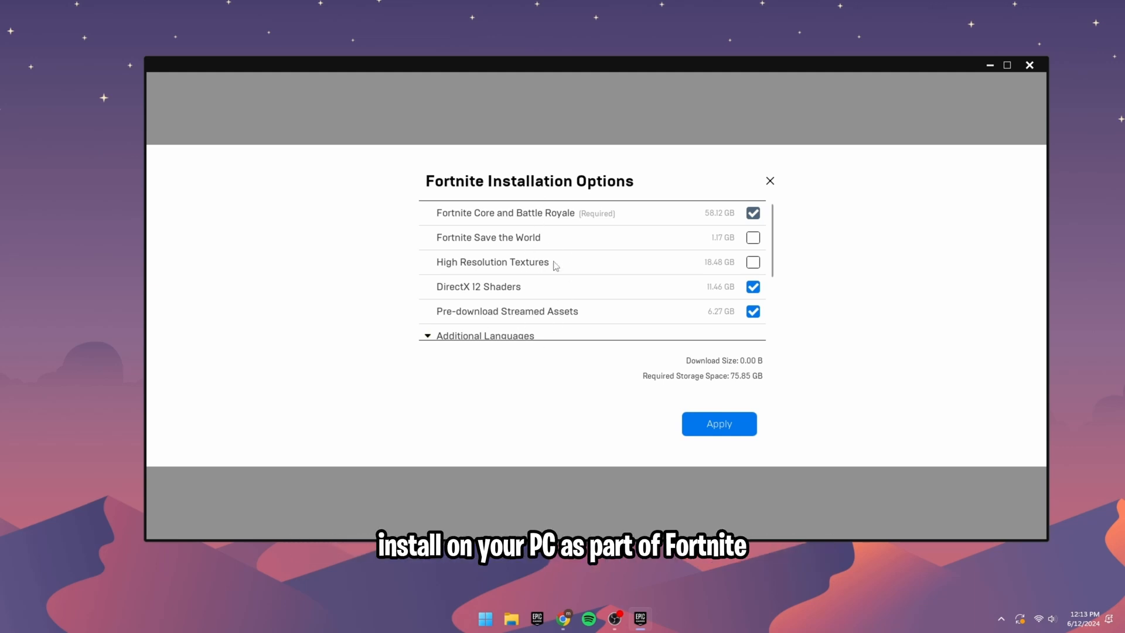
{"action": "mouse_move", "coordinate": [554, 236]}
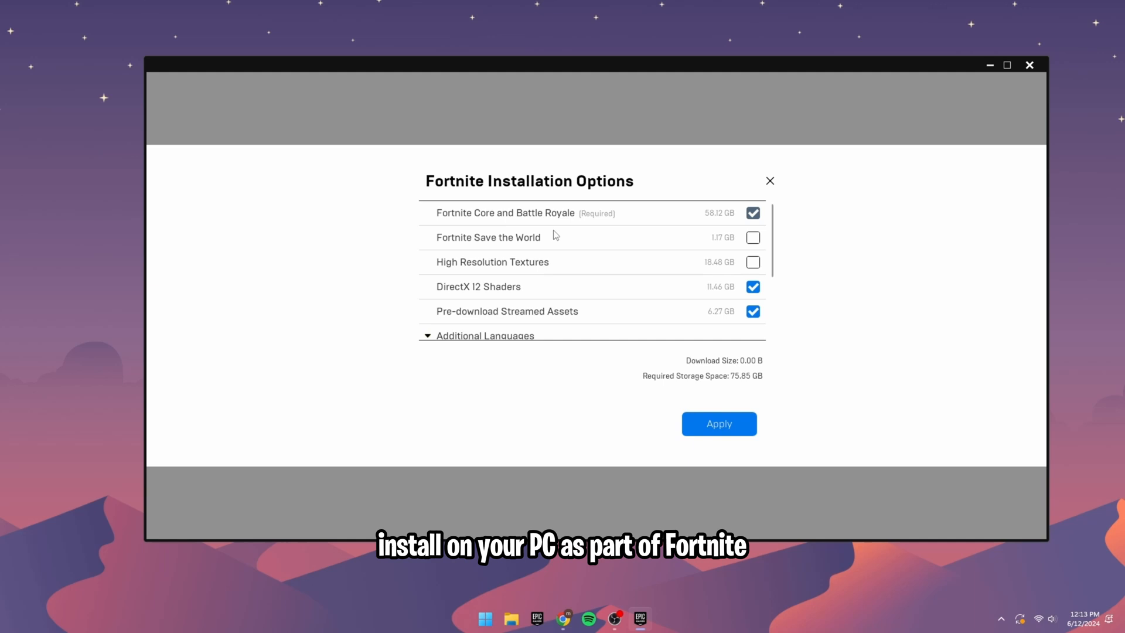
{"action": "mouse_move", "coordinate": [517, 213]}
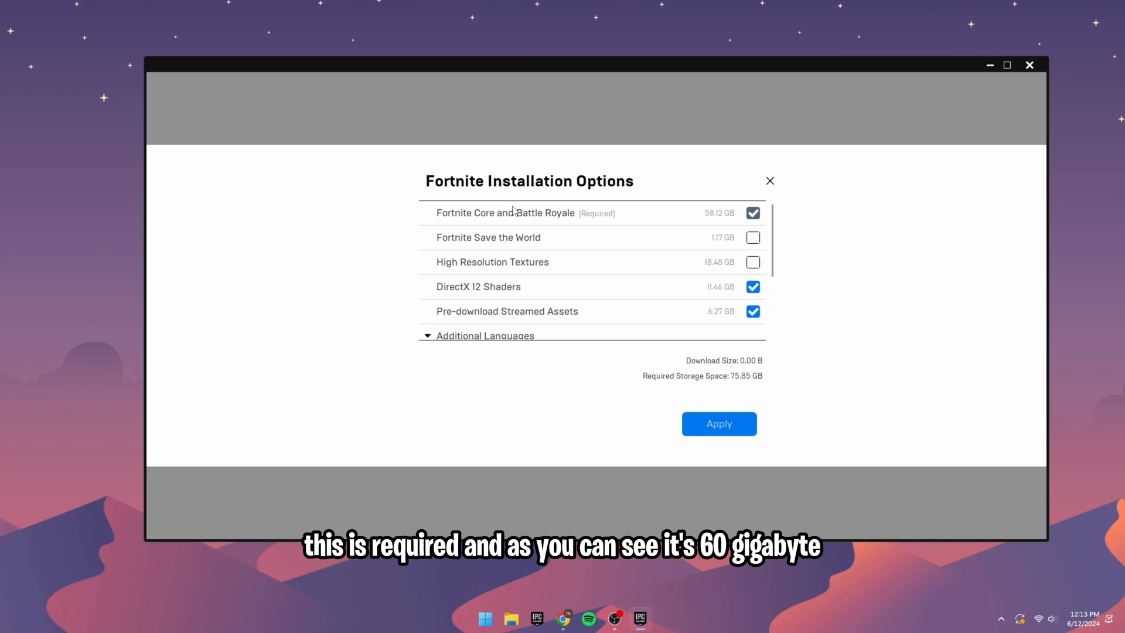
{"action": "mouse_move", "coordinate": [697, 220]}
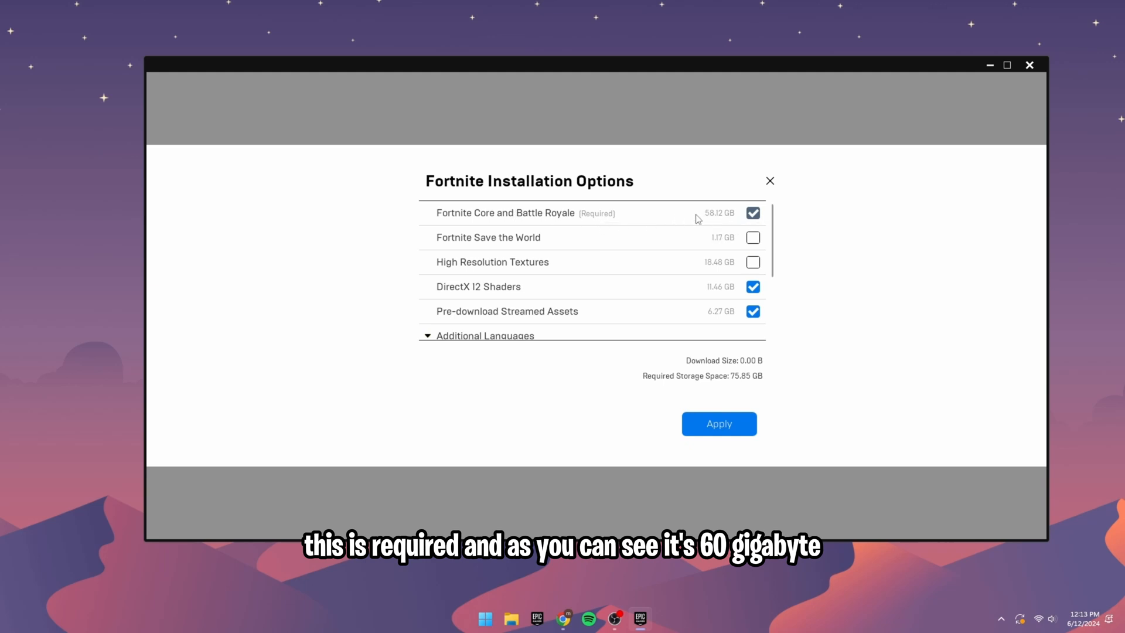
{"action": "mouse_move", "coordinate": [712, 225]}
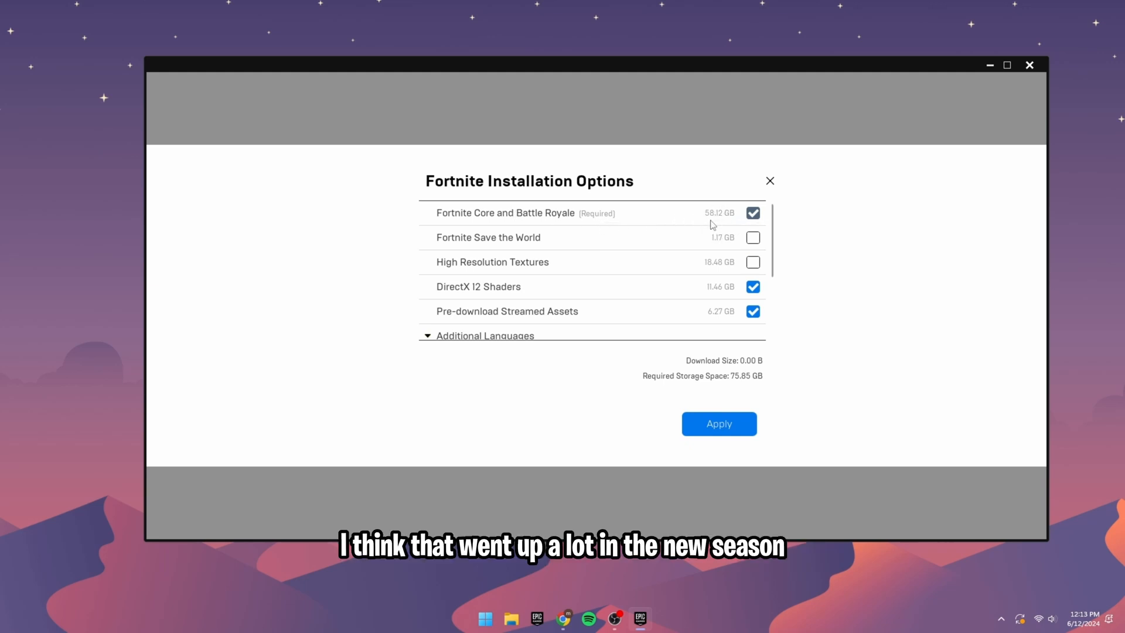
{"action": "mouse_move", "coordinate": [503, 238]}
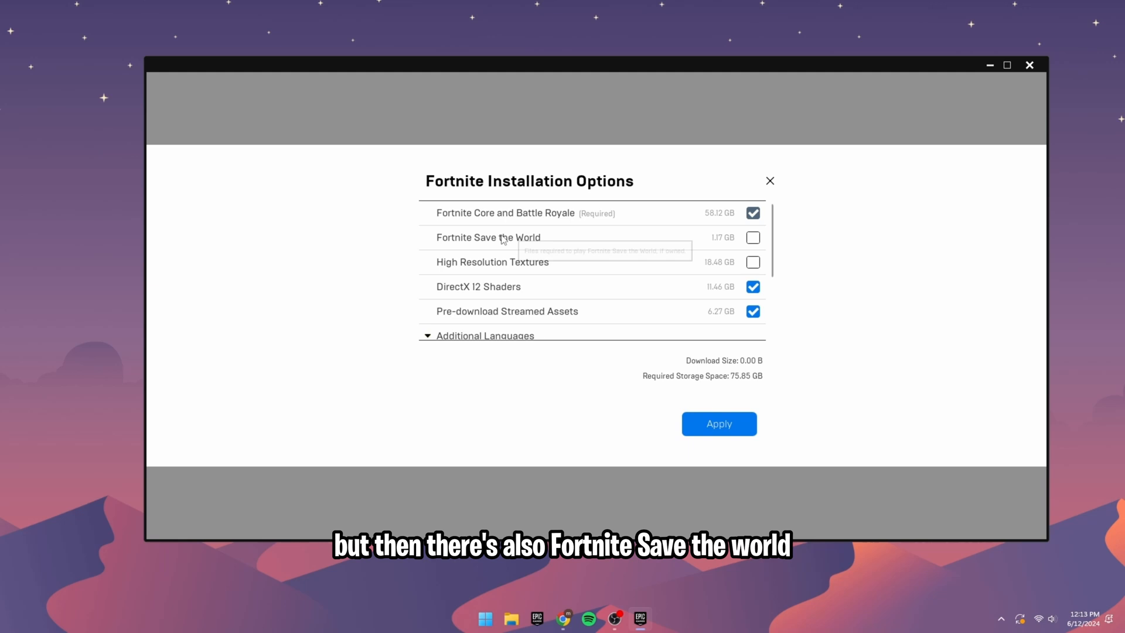
{"action": "mouse_move", "coordinate": [692, 249]}
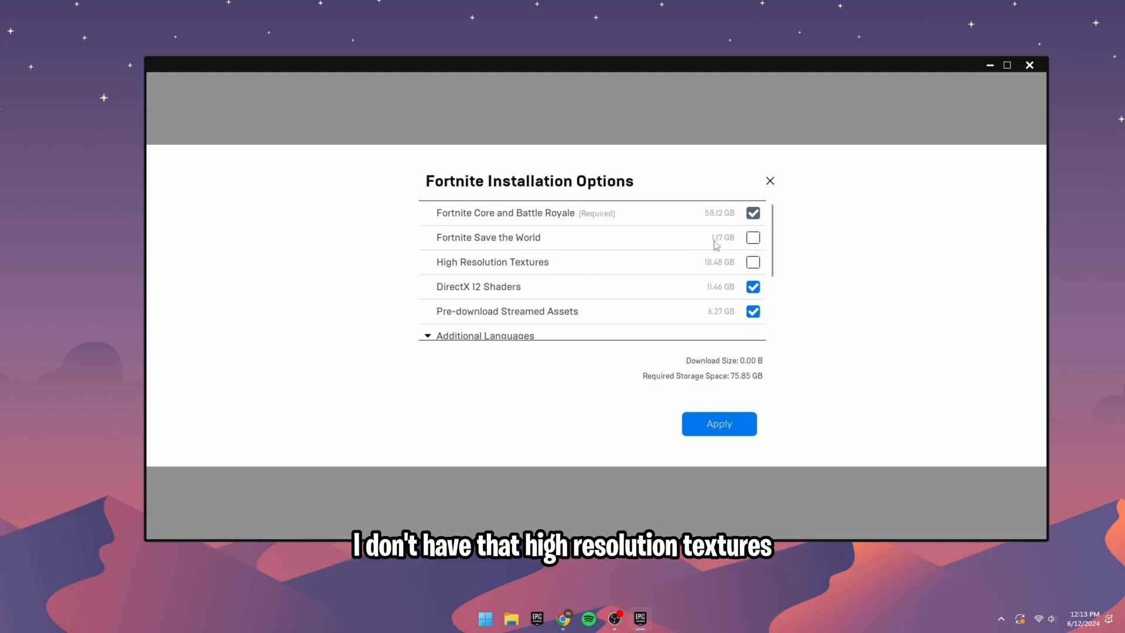
{"action": "mouse_move", "coordinate": [516, 267]}
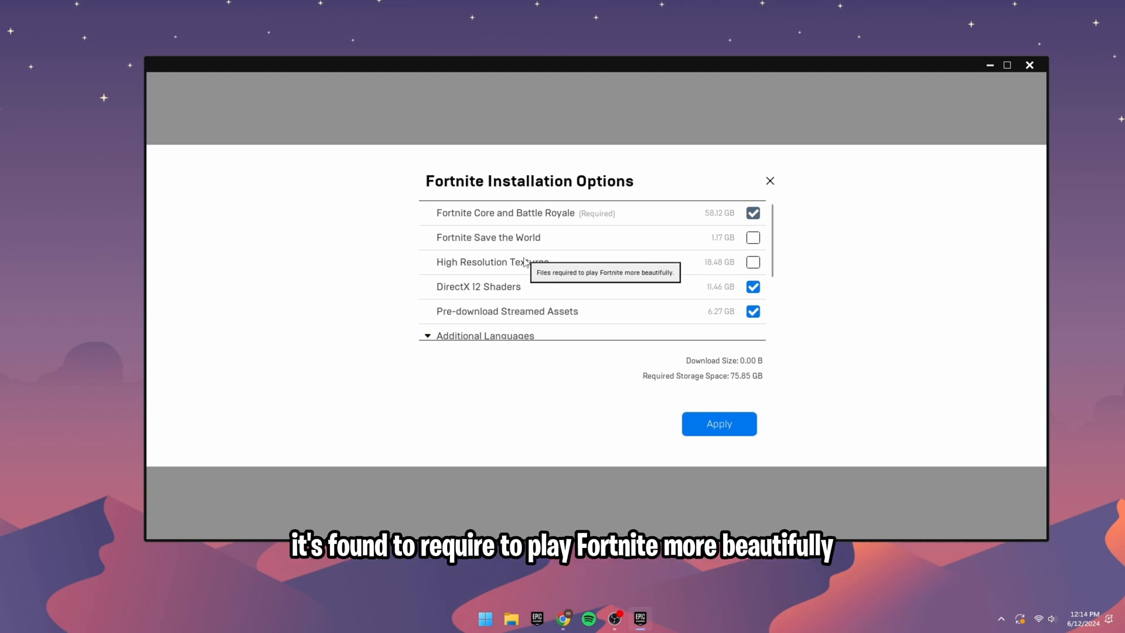
{"action": "mouse_move", "coordinate": [723, 266]}
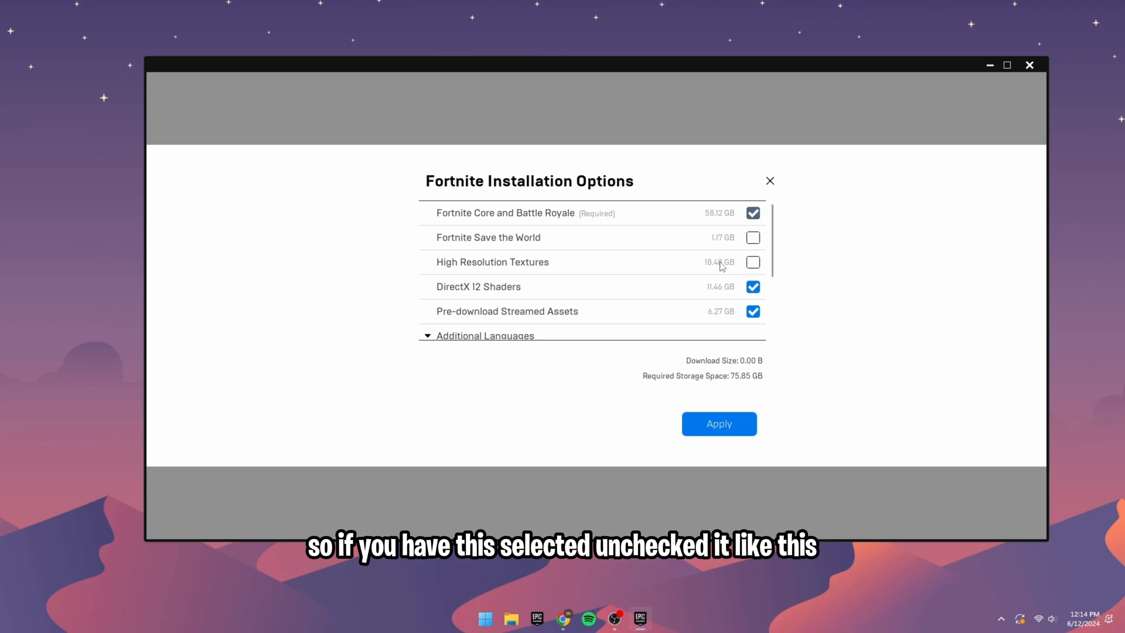
{"action": "mouse_move", "coordinate": [727, 267]}
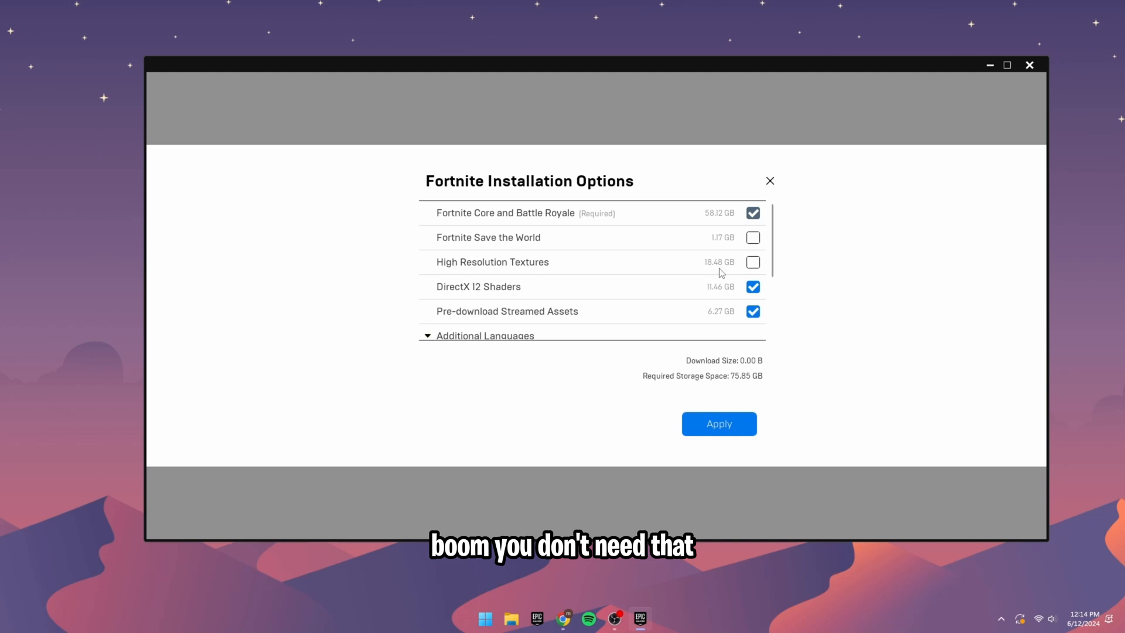
{"action": "mouse_move", "coordinate": [480, 293]}
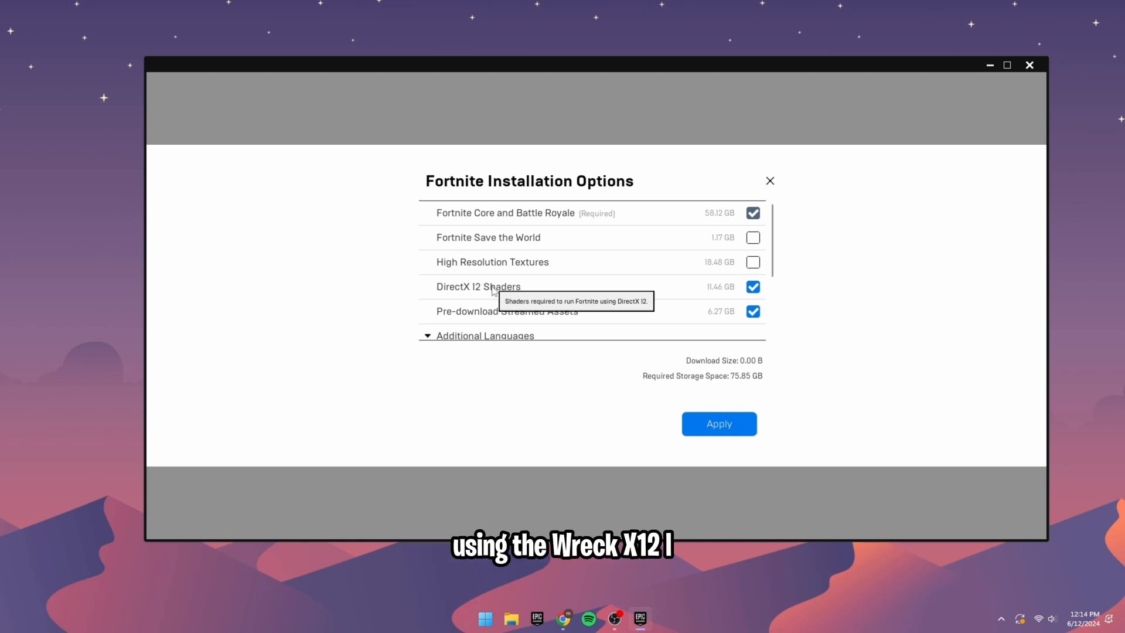
{"action": "mouse_move", "coordinate": [768, 302]}
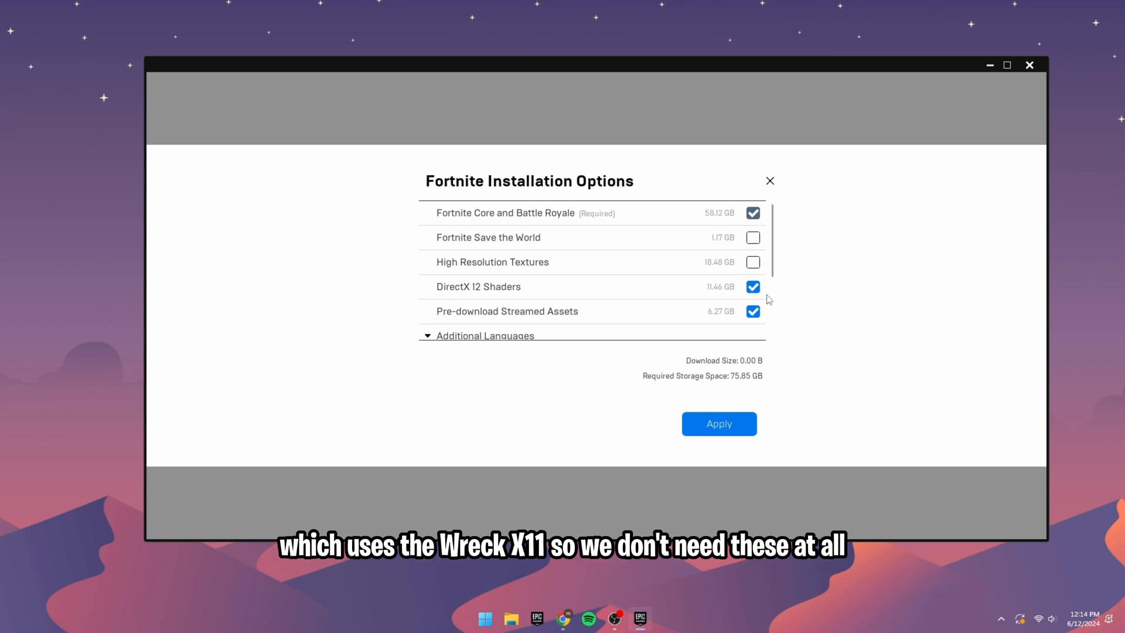
Untick DirectX 12 Shaders in Fortnite's install options, reducing required storage to 64.39 GB.
{"action": "left_click", "coordinate": [753, 286]}
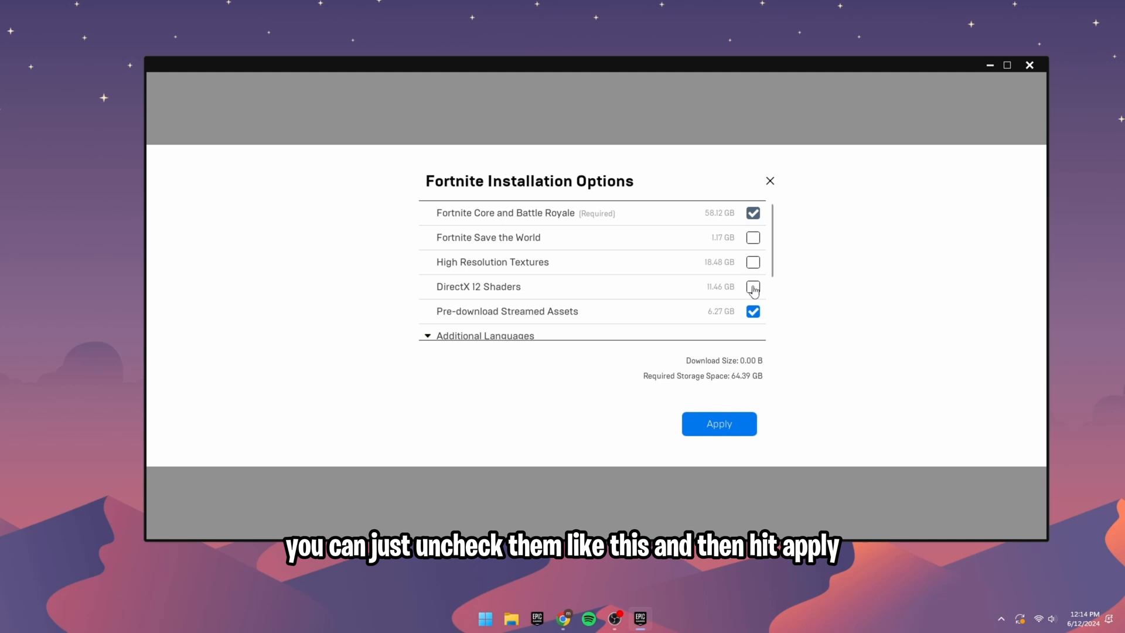
{"action": "left_click", "coordinate": [752, 286]}
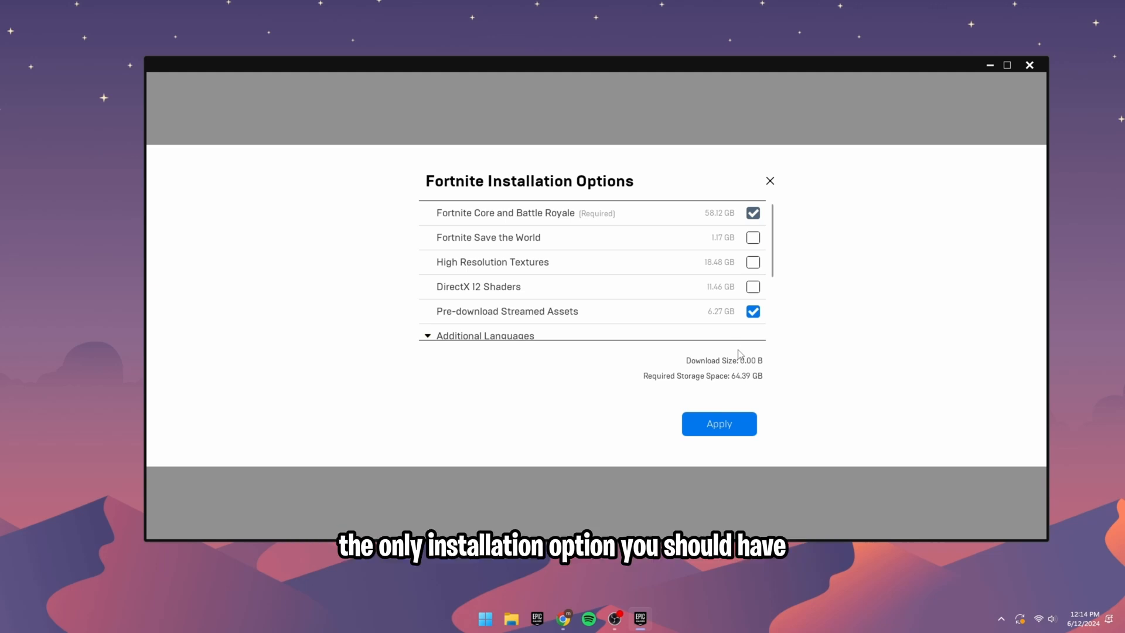
{"action": "mouse_move", "coordinate": [527, 310]}
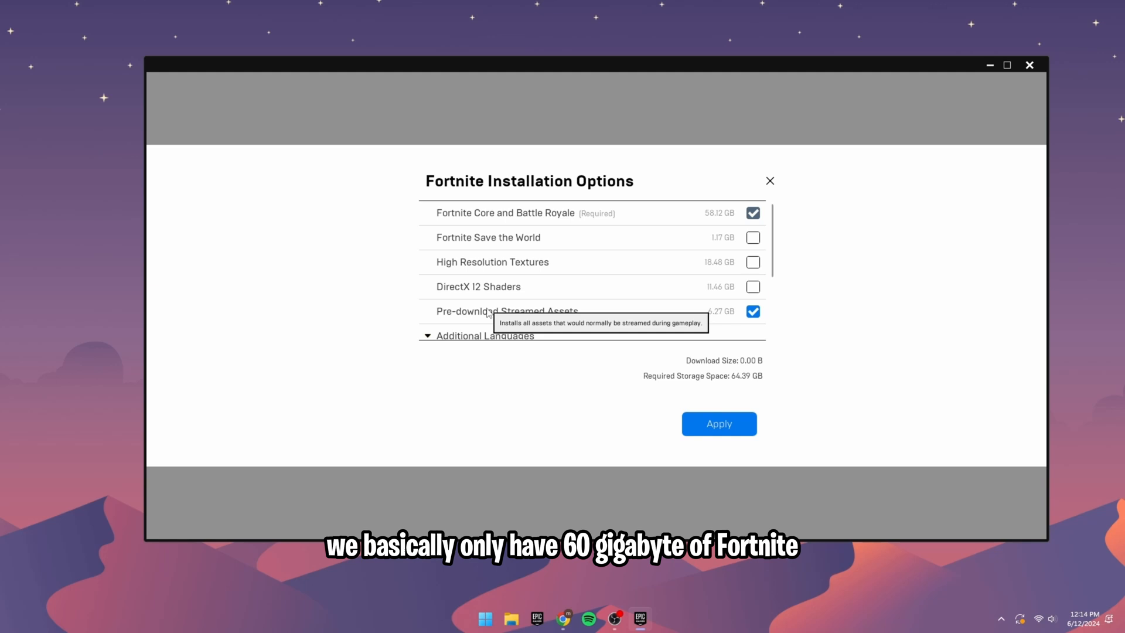
{"action": "mouse_move", "coordinate": [487, 310]}
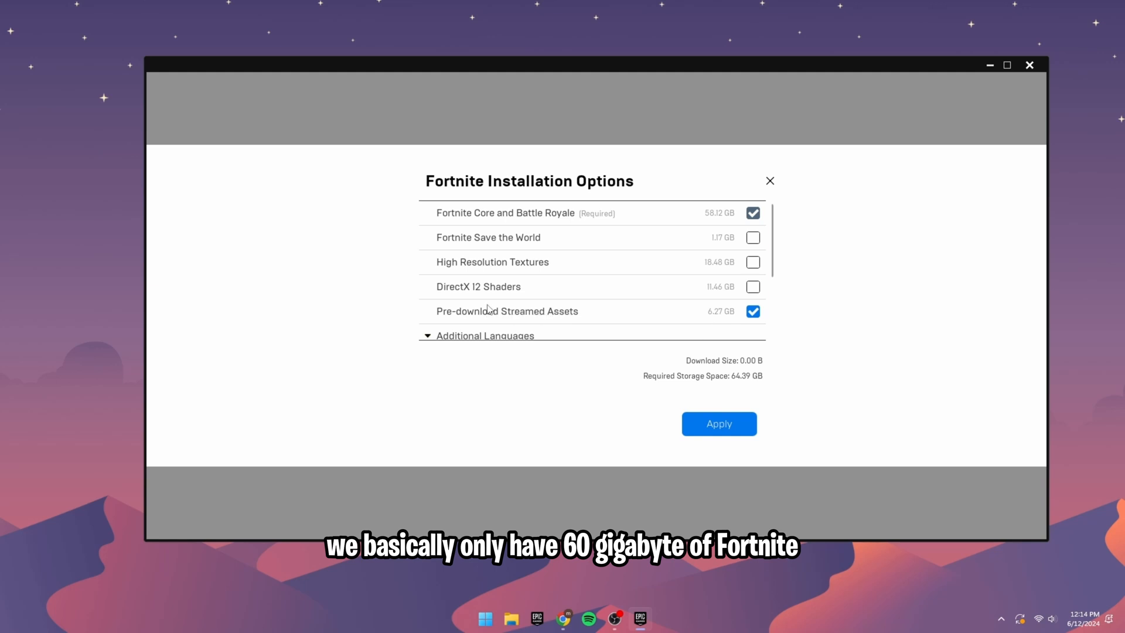